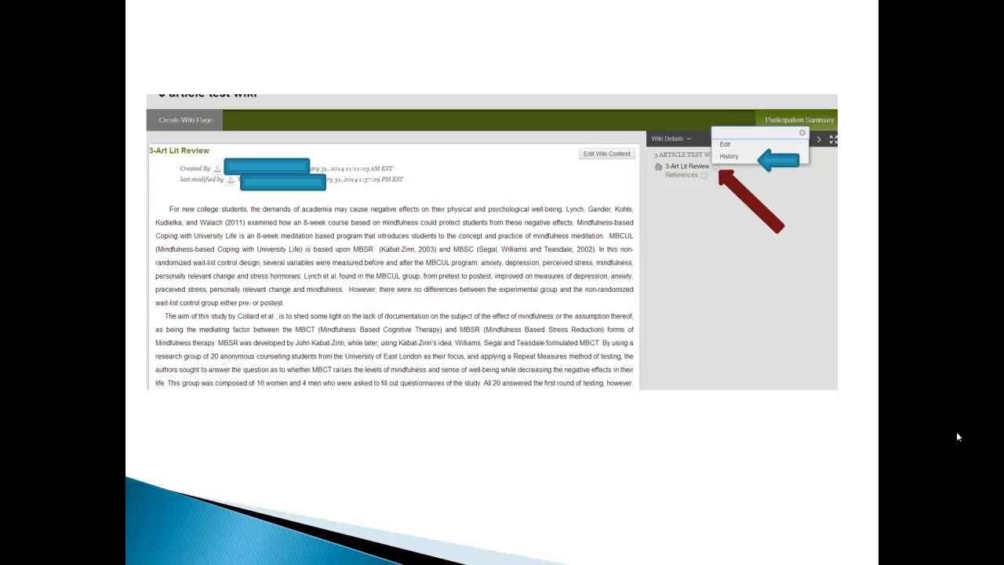
Step: Choose History for the 3-Art Lit Review wiki page to list its seven saved versions
click(729, 156)
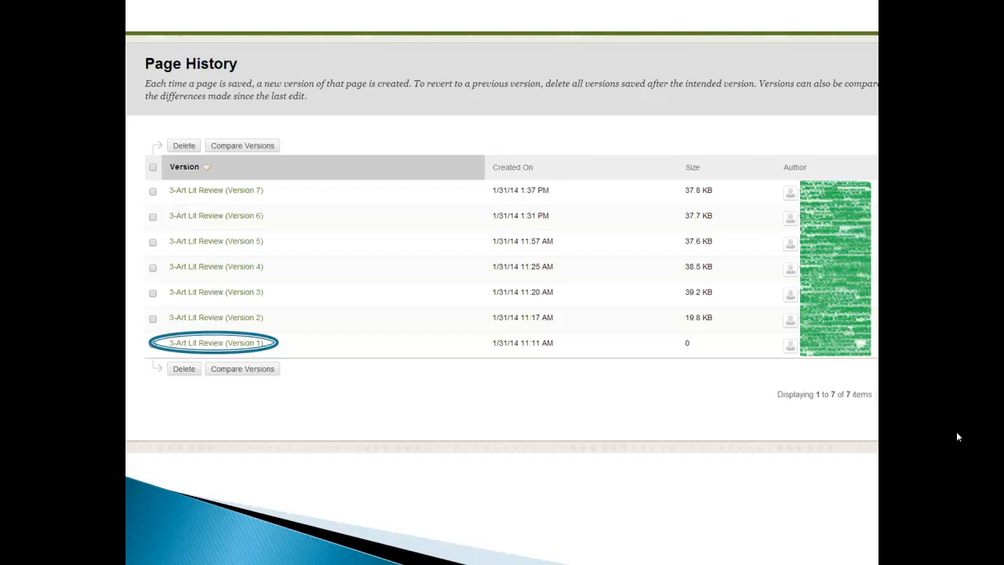
Step: Tick Version 7 and Version 2 in Page History as the pair to compare
click(216, 342)
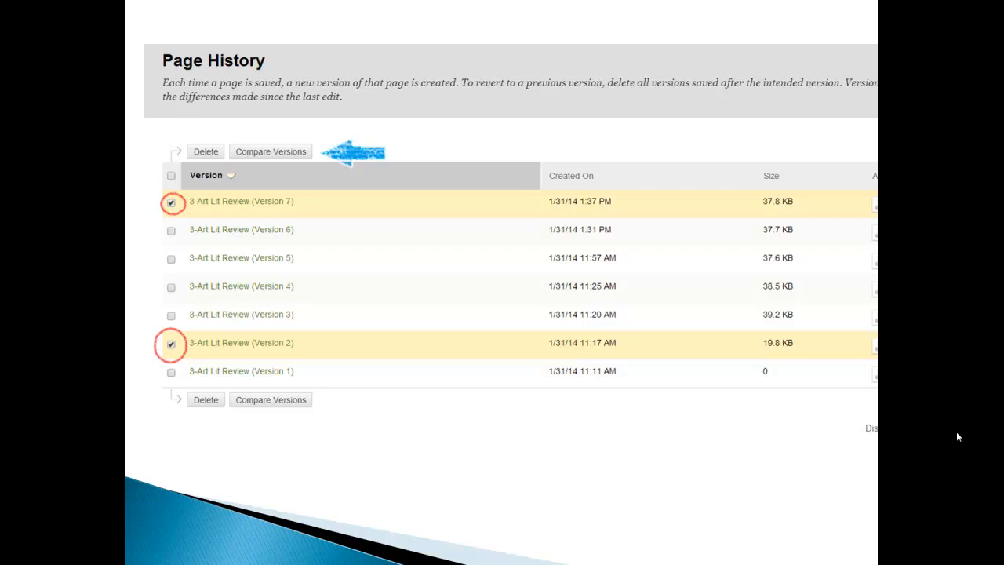
click(269, 150)
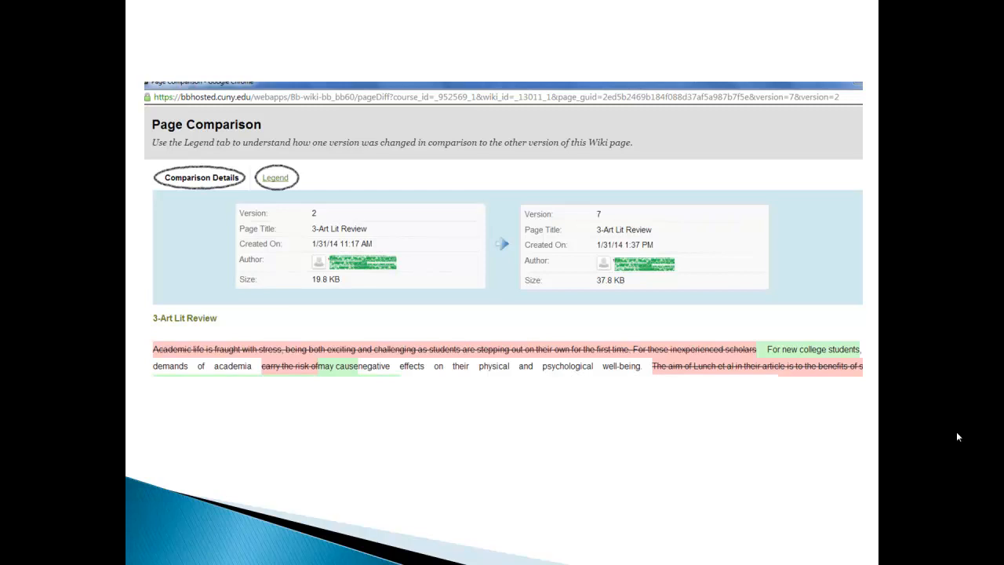
click(276, 177)
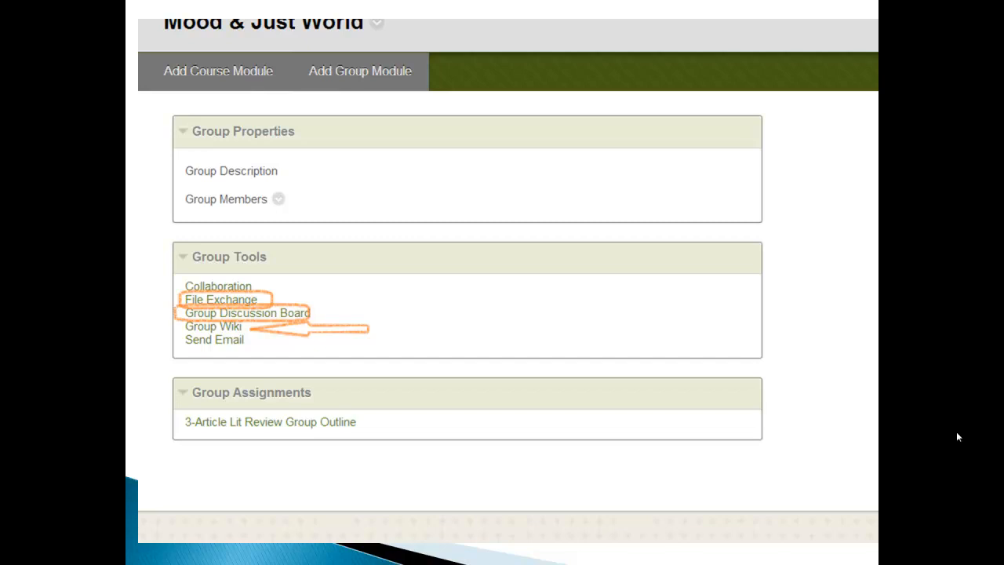
Step: Go to the group's File Exchange listing its six uploaded article files
click(220, 298)
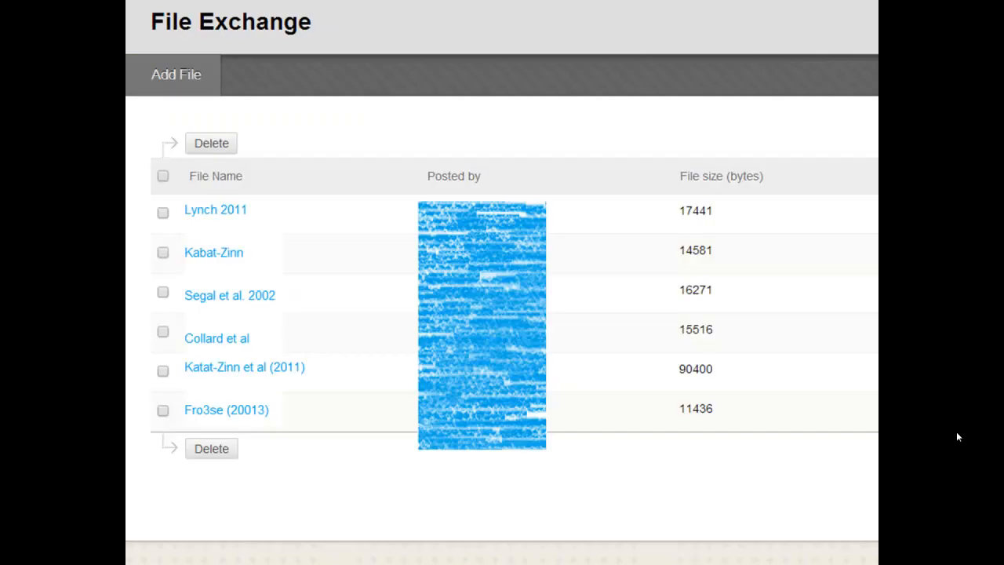